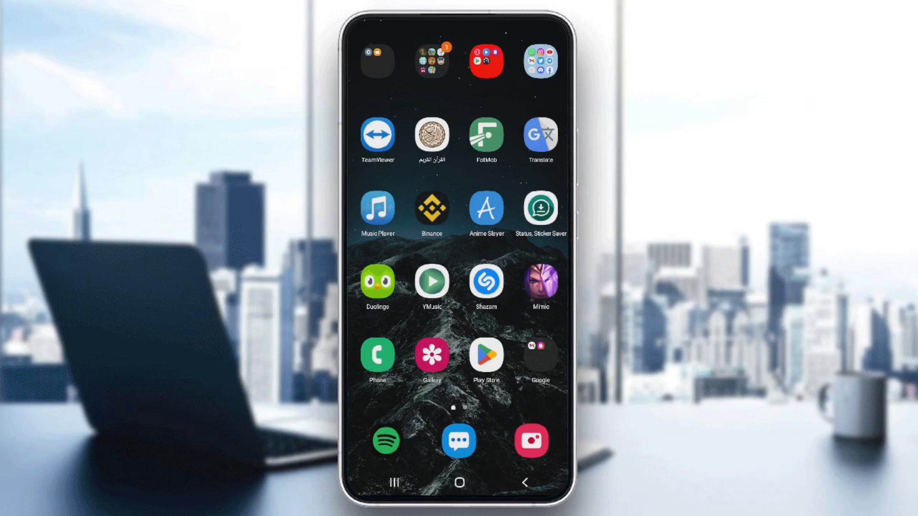
Step: Launch WhatsApp from the social apps folder on the home screen
click(539, 60)
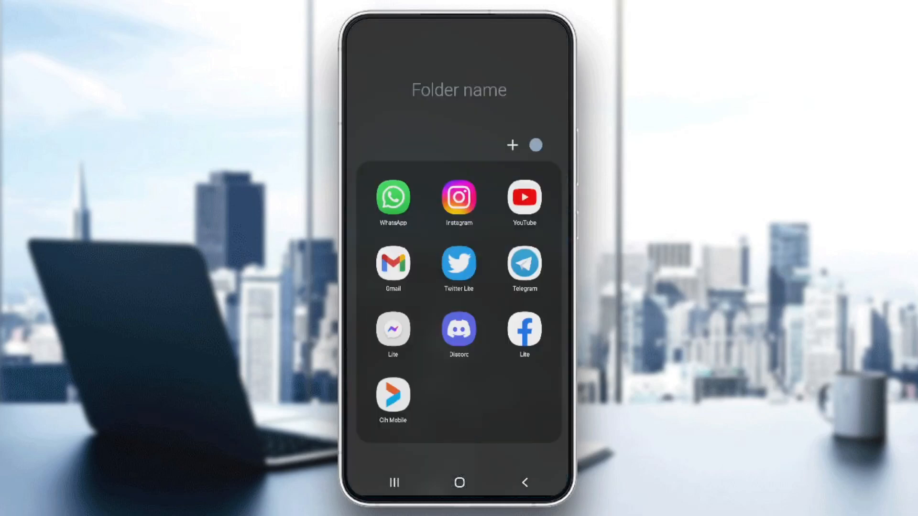
click(391, 196)
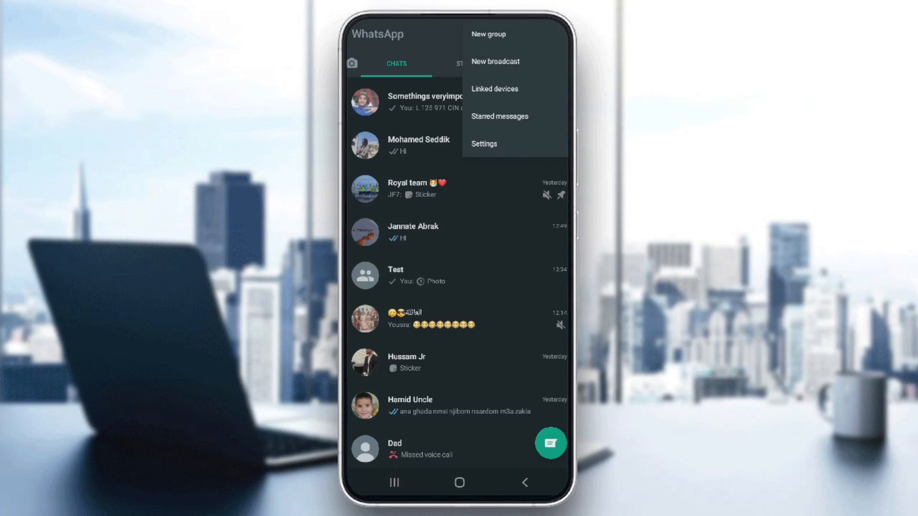
Step: Run a chat backup from Settings > Chats > Chat backup, then return to Chats settings
click(483, 143)
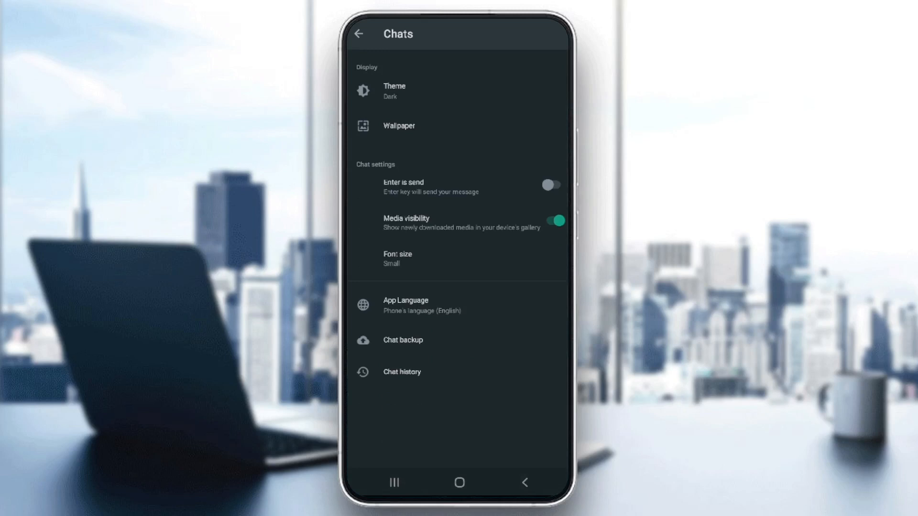
click(402, 340)
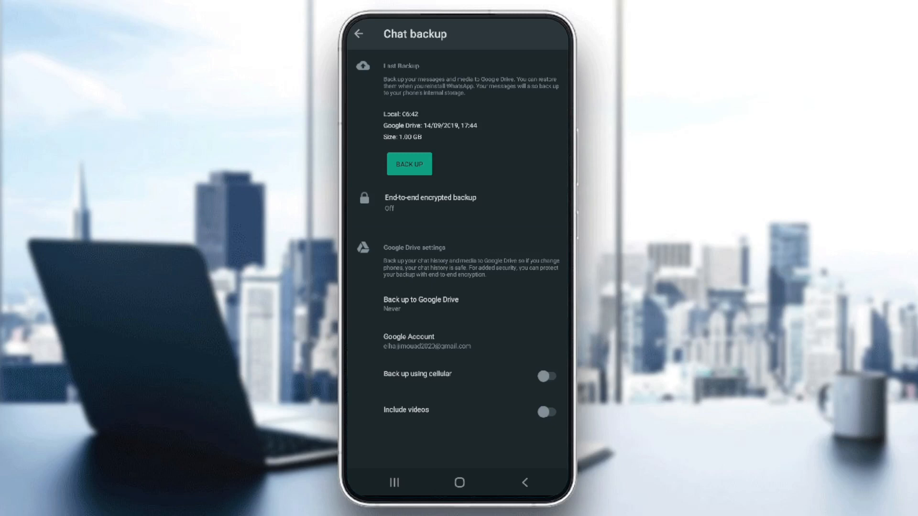
click(359, 33)
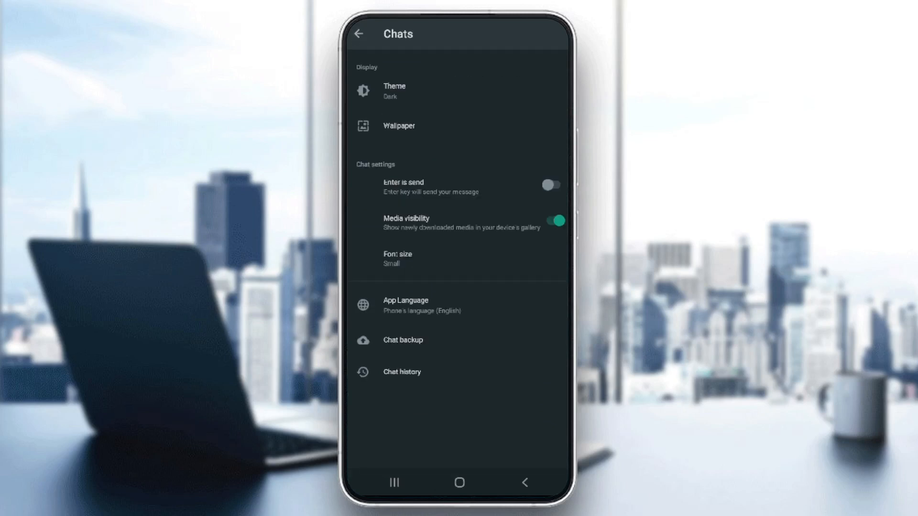
Step: Delete the 'Test' group through its Group info page and confirm
click(359, 33)
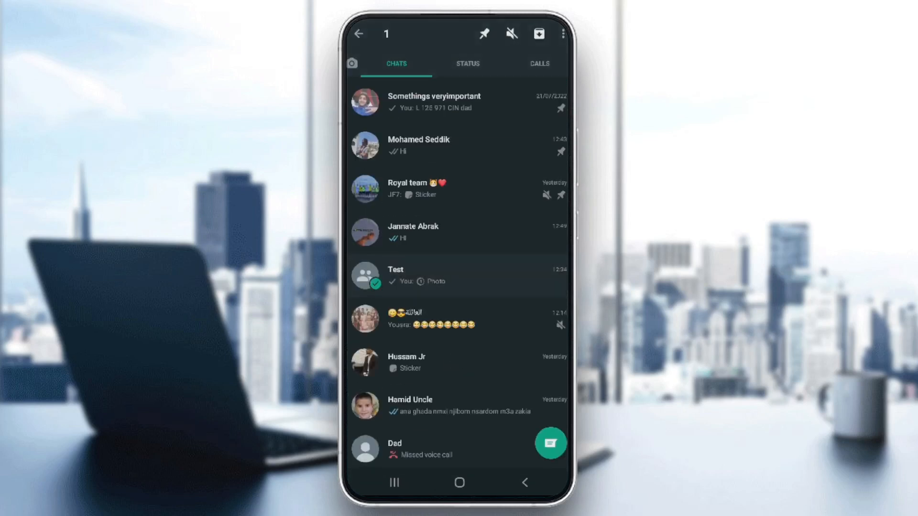
click(562, 33)
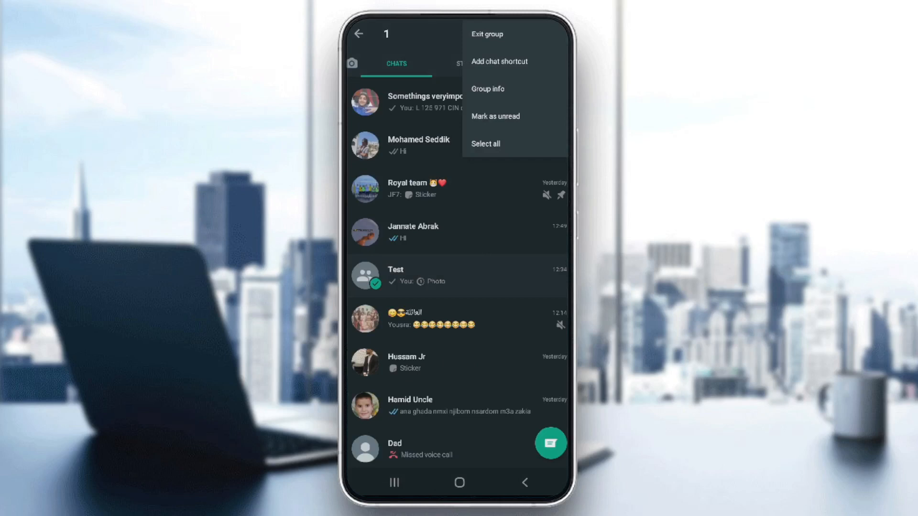
click(486, 89)
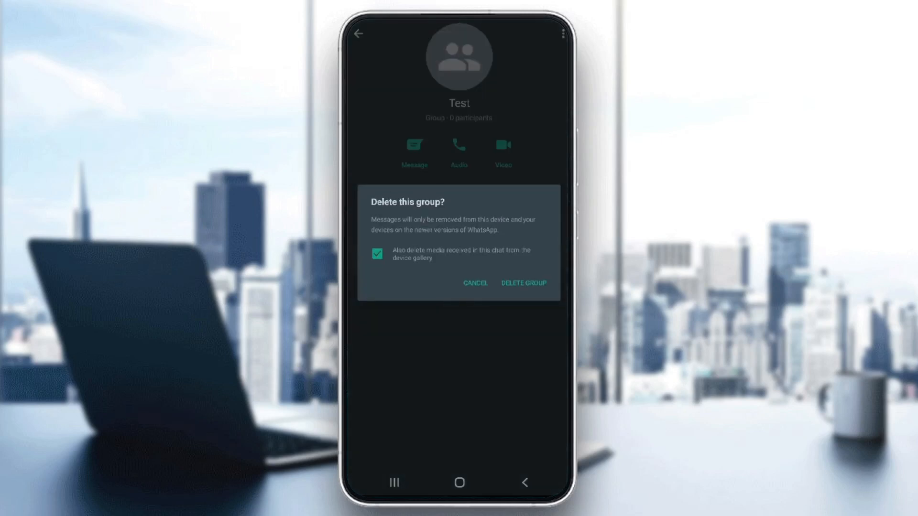
click(522, 282)
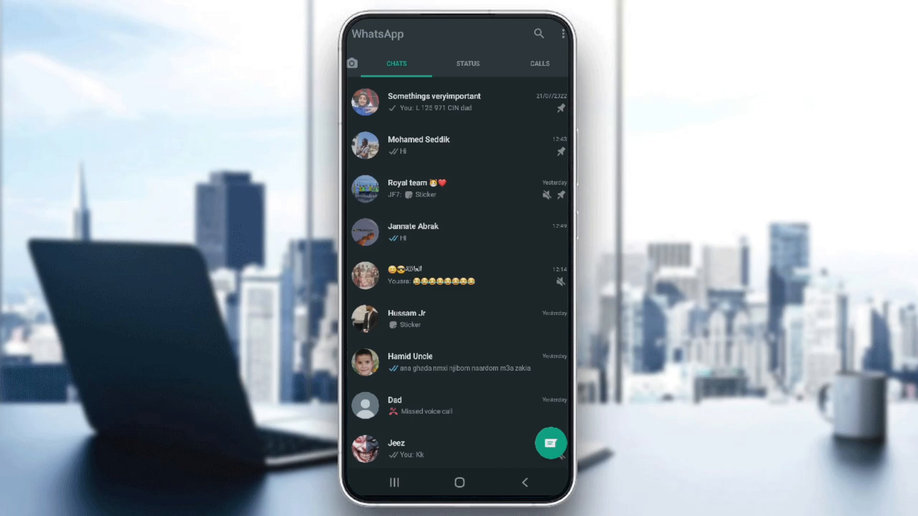
Step: Exit WhatsApp to the home screen, opening and closing the social apps folder
click(459, 482)
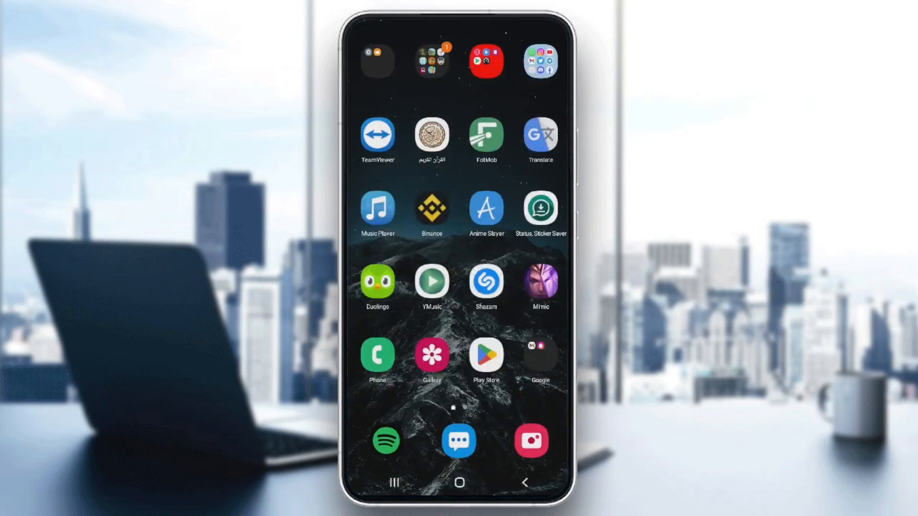
click(540, 60)
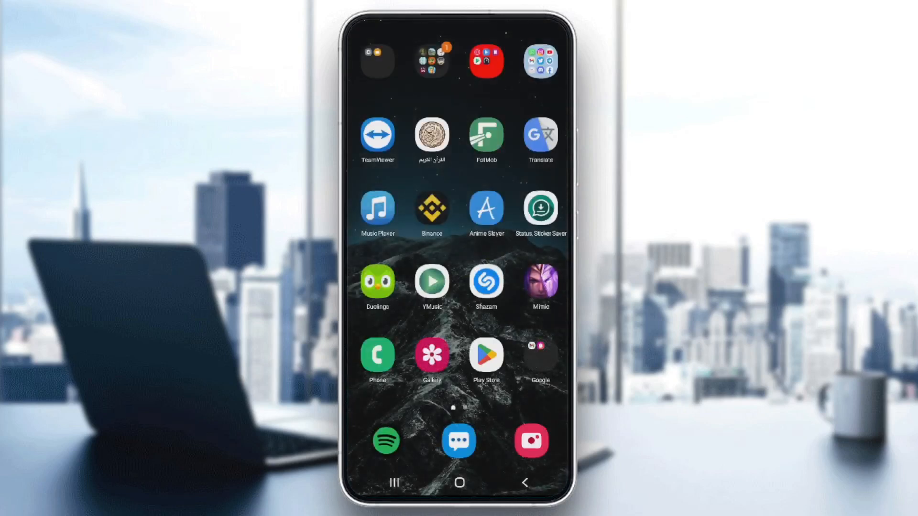
click(539, 60)
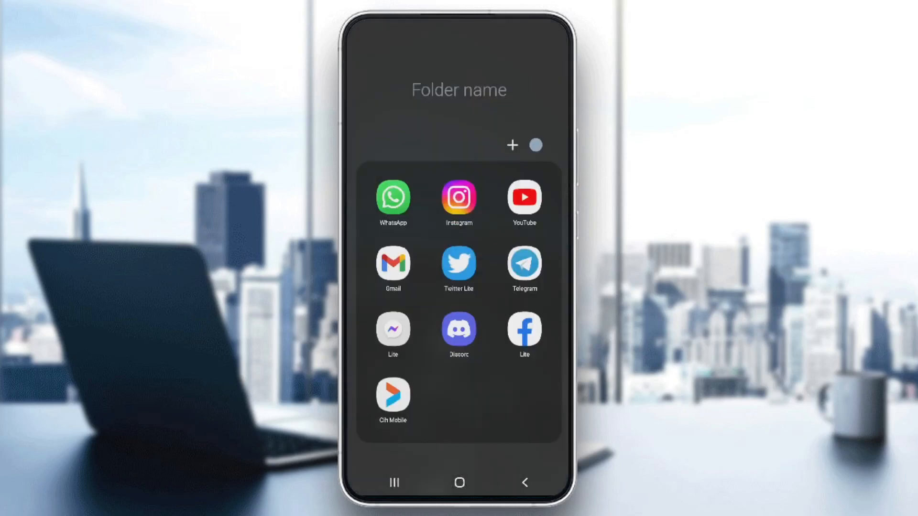
click(459, 483)
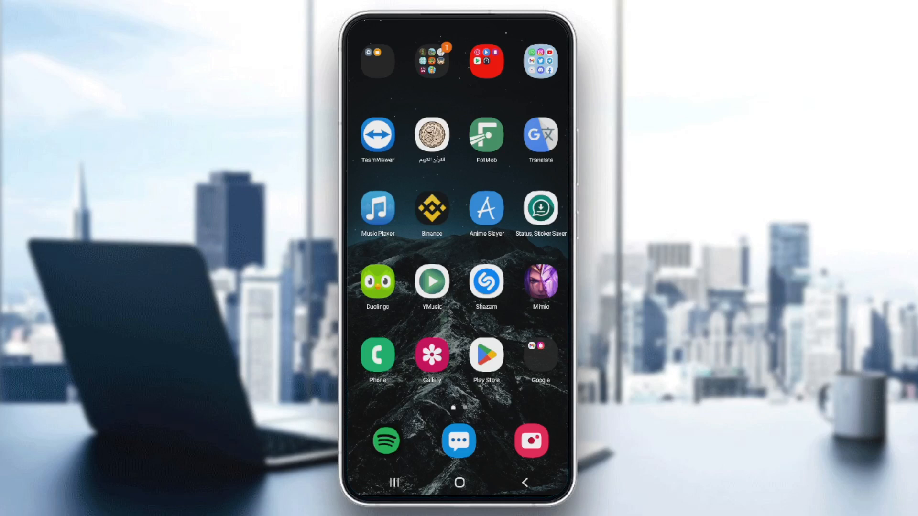
Step: Relaunch WhatsApp and navigate to Settings > Chats > Chat backup
click(539, 60)
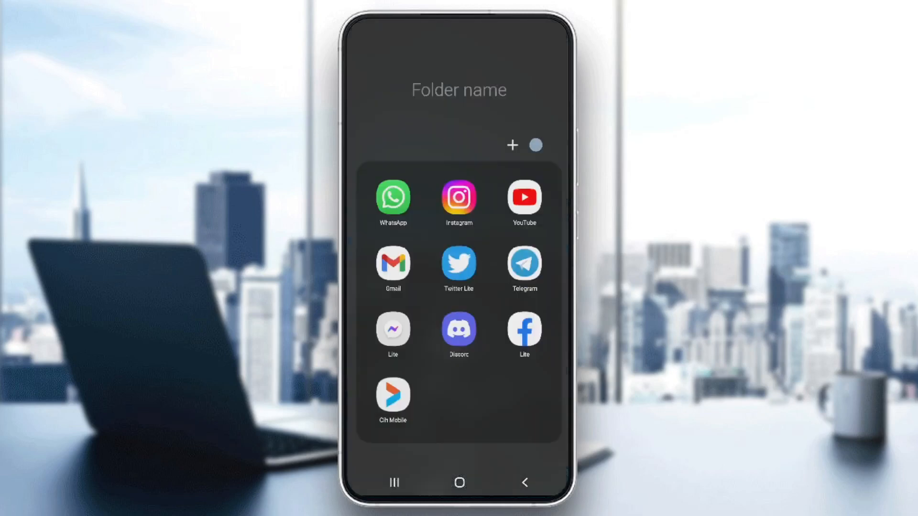
click(393, 197)
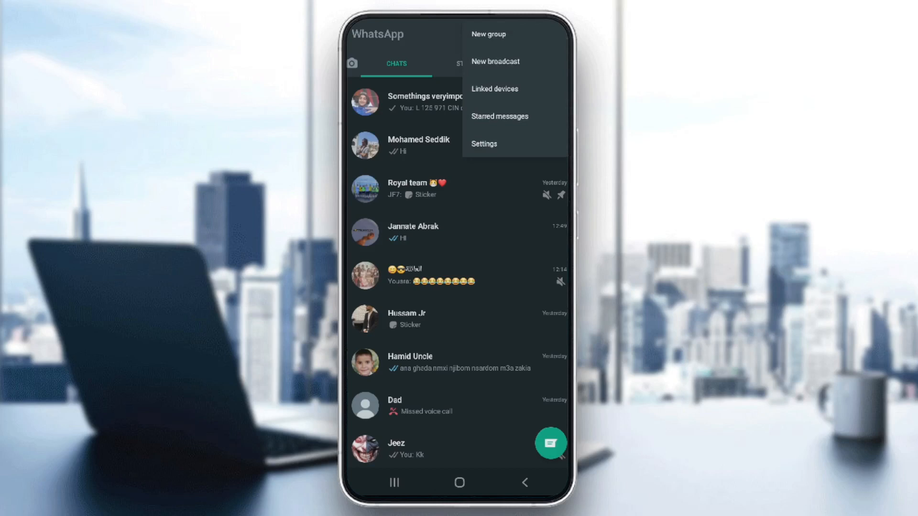
click(483, 144)
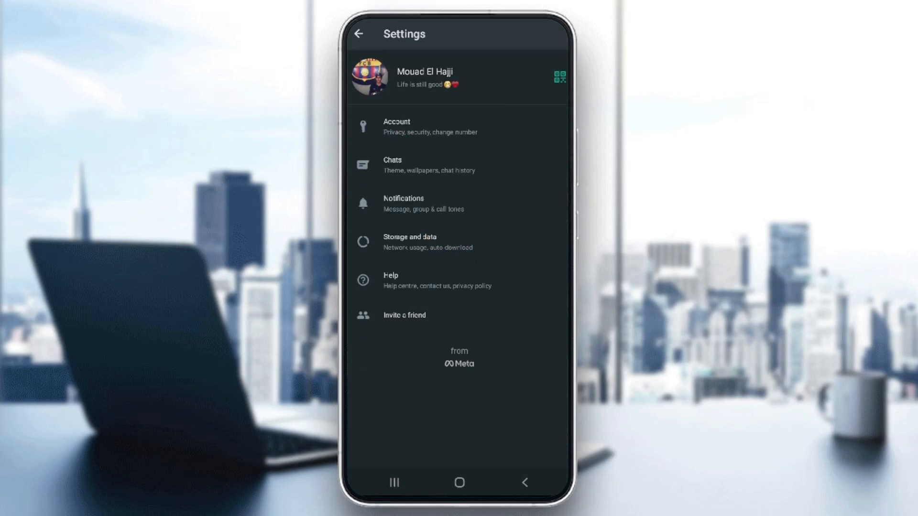
click(430, 165)
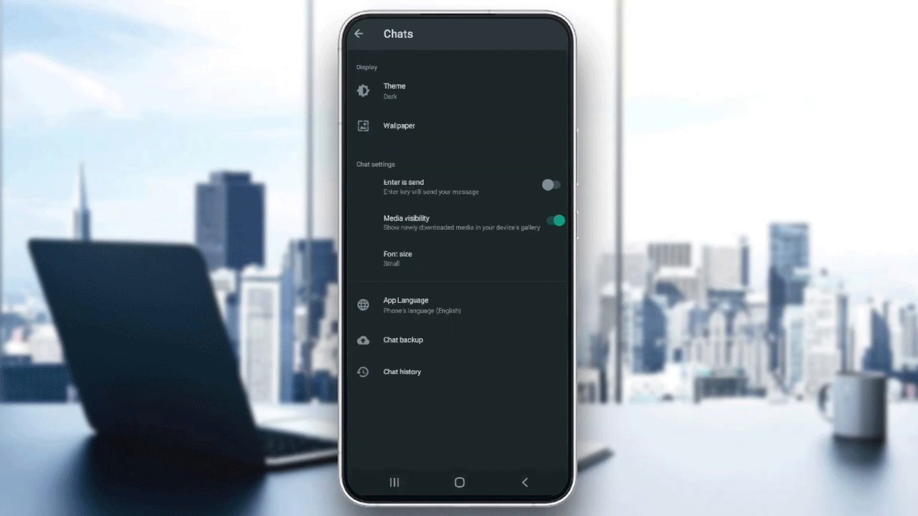
click(402, 339)
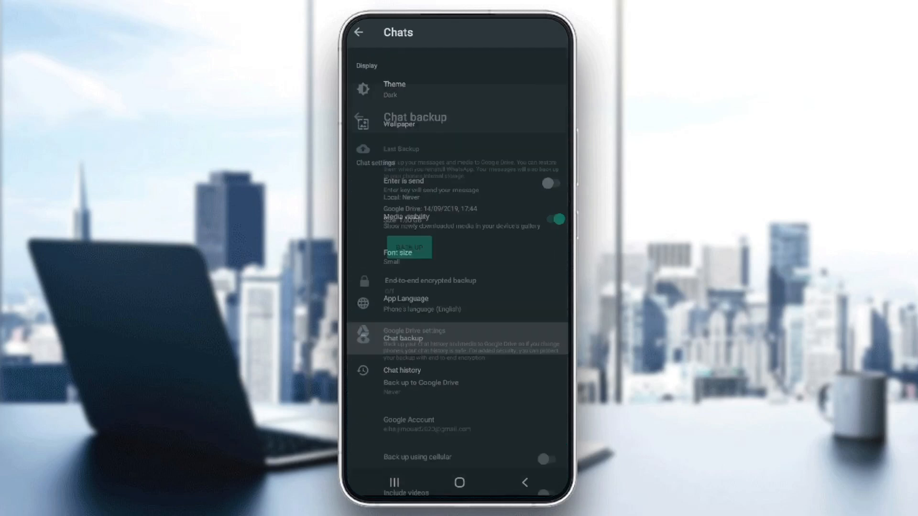
Step: Back up chats again (local backup 06:42), then leave and reopen Chat backup
click(414, 120)
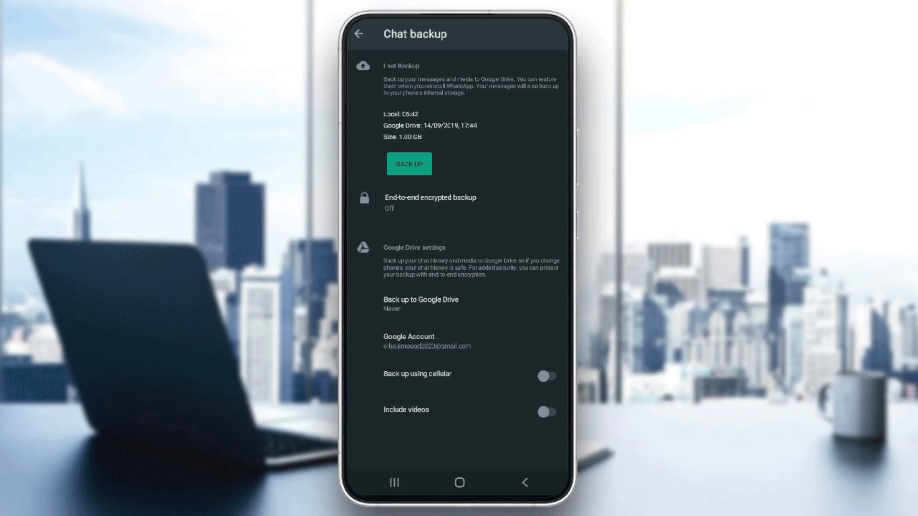
click(360, 34)
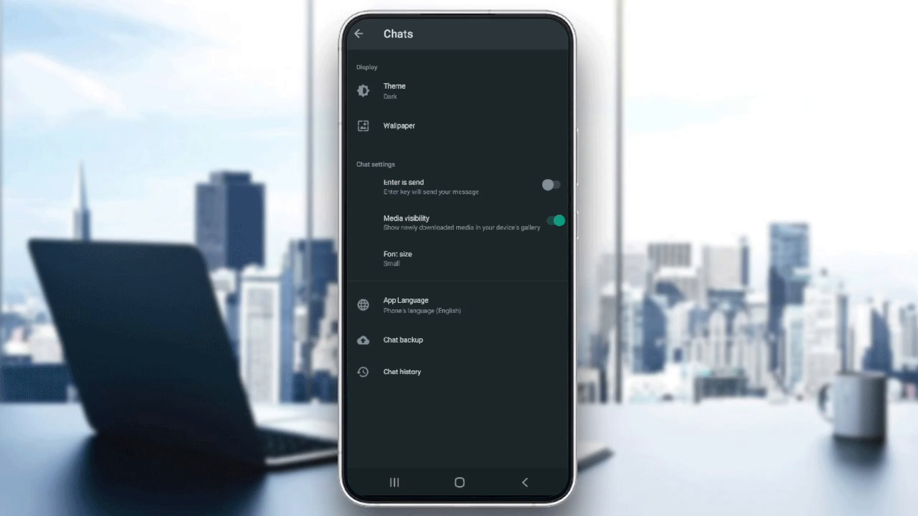
click(403, 340)
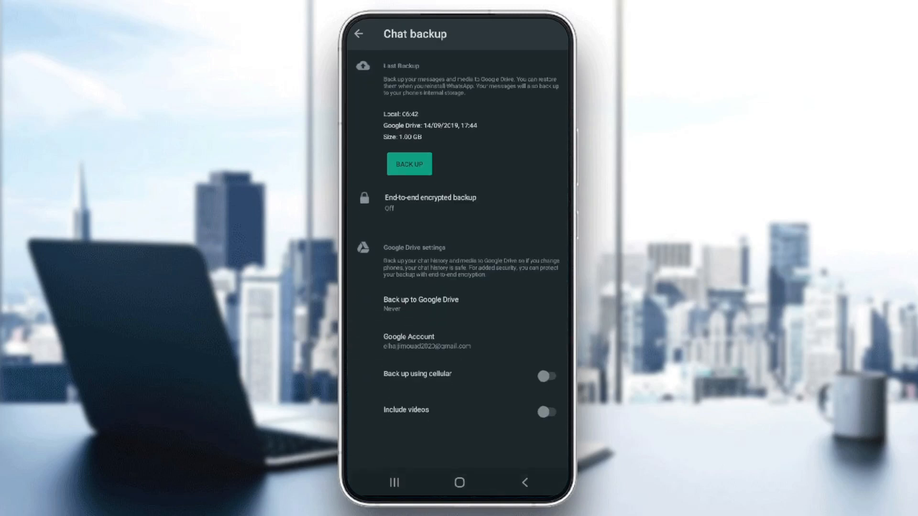